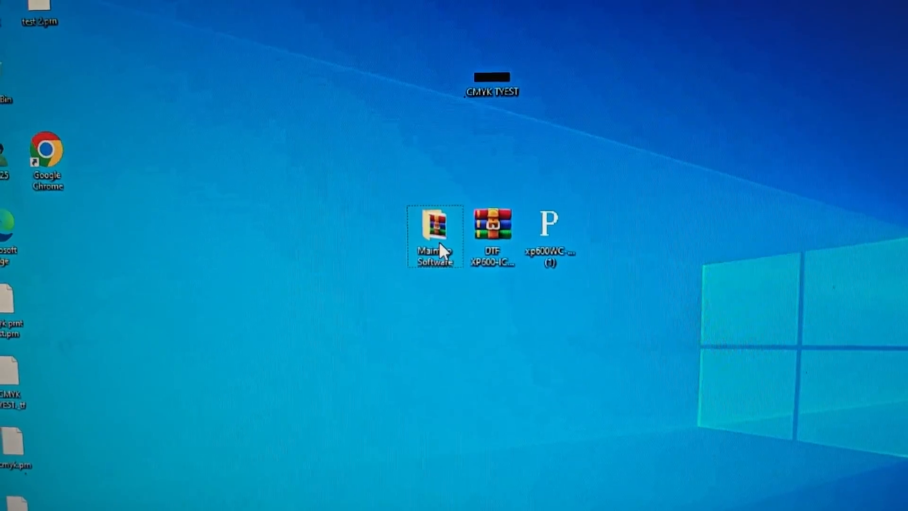
Expand the hidden system-tray icons to reveal the Windows Security shield.
left_click(492, 226)
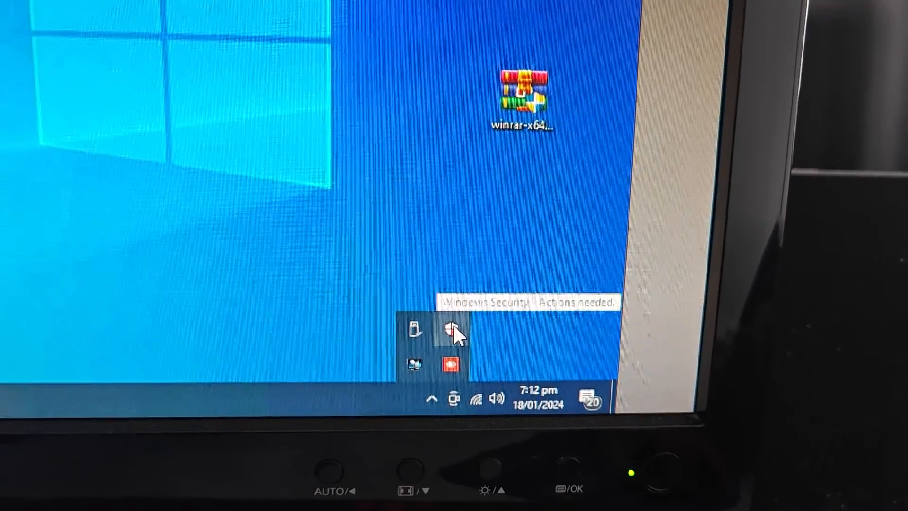
In Windows Security's Virus & threat protection settings, confirm Real-time protection is Off.
left_click(451, 330)
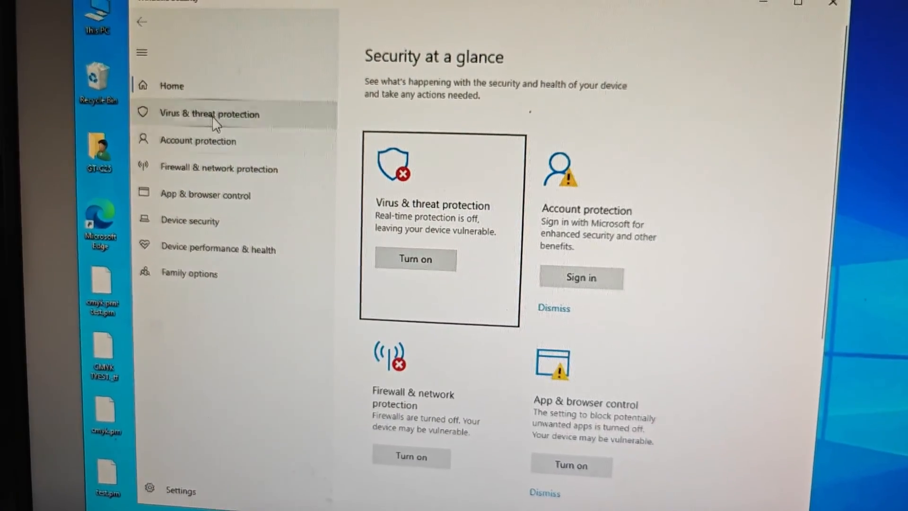
left_click(209, 114)
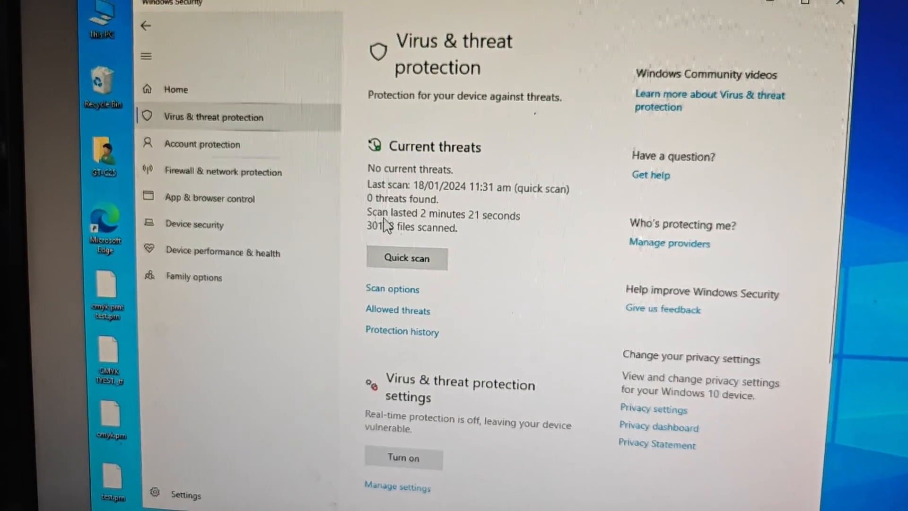
scroll("down", 3)
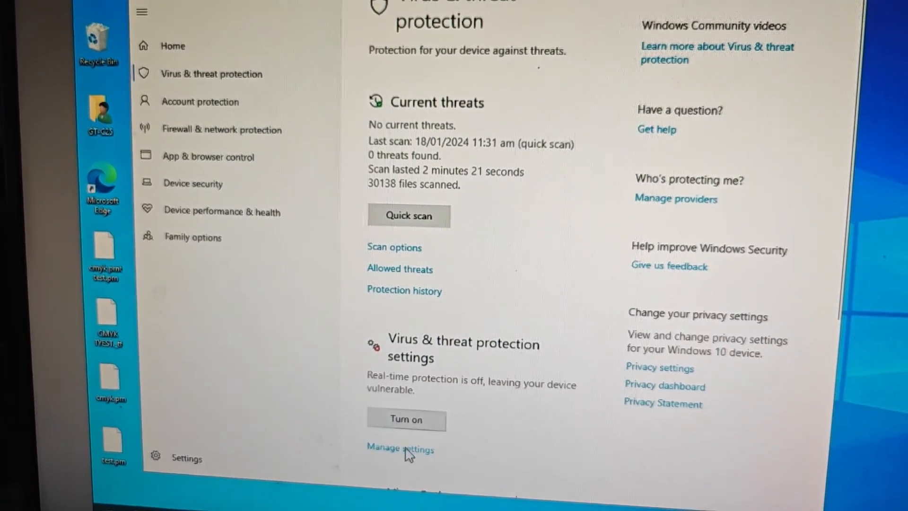
scroll("down", 3)
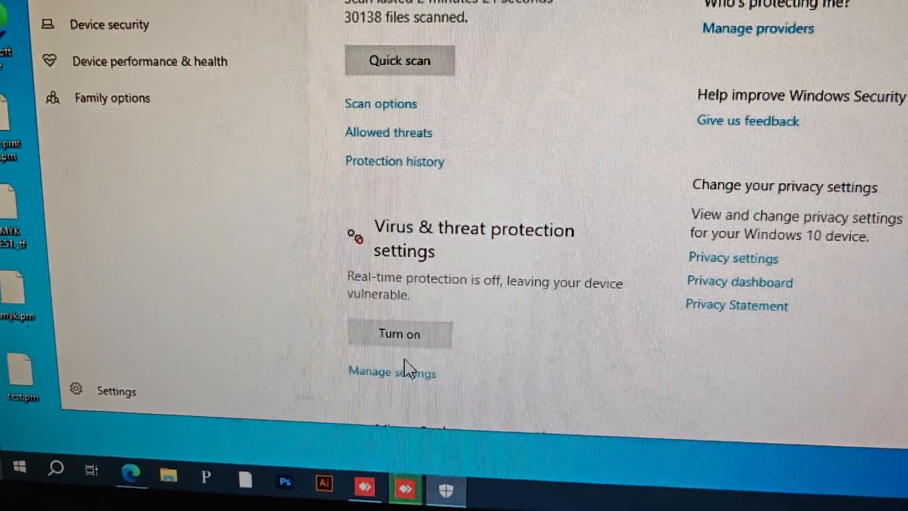
left_click(392, 372)
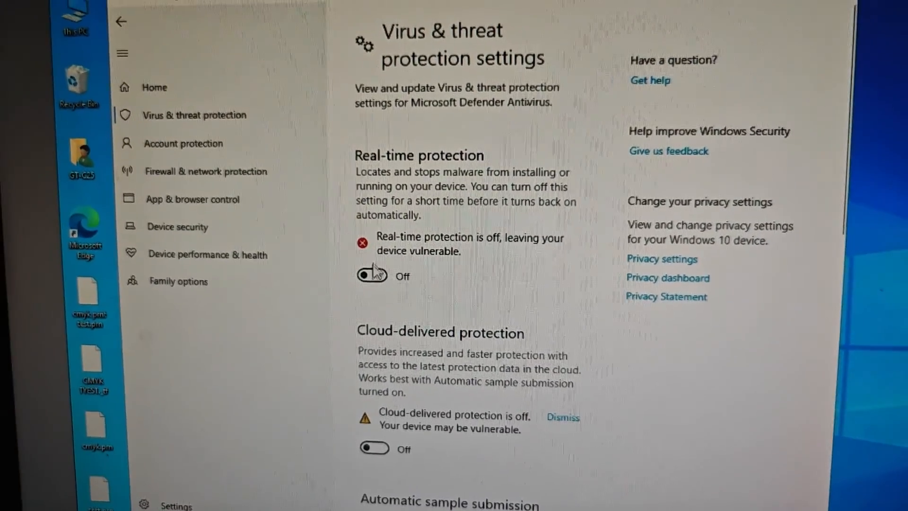
scroll("down", 3)
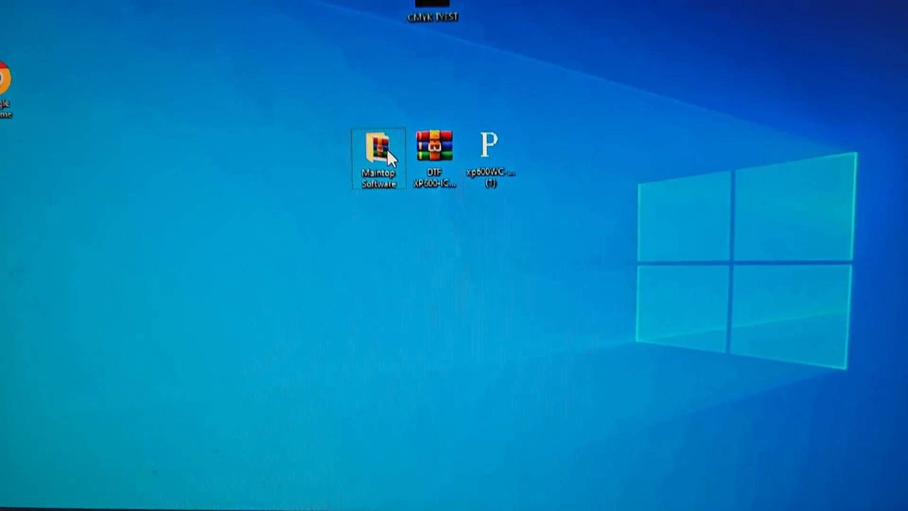
Extract the INSTALL xp600 archive inside the Maintop Software folder.
double_click(378, 156)
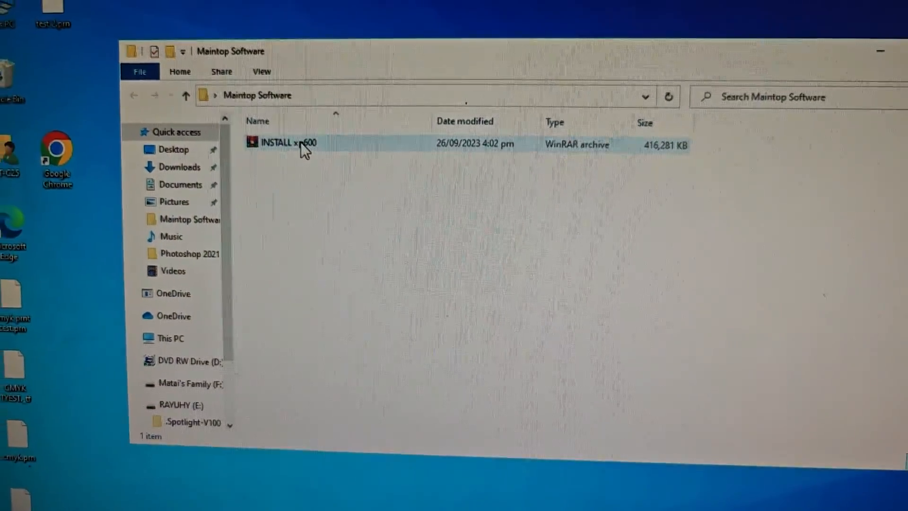
right_click(288, 143)
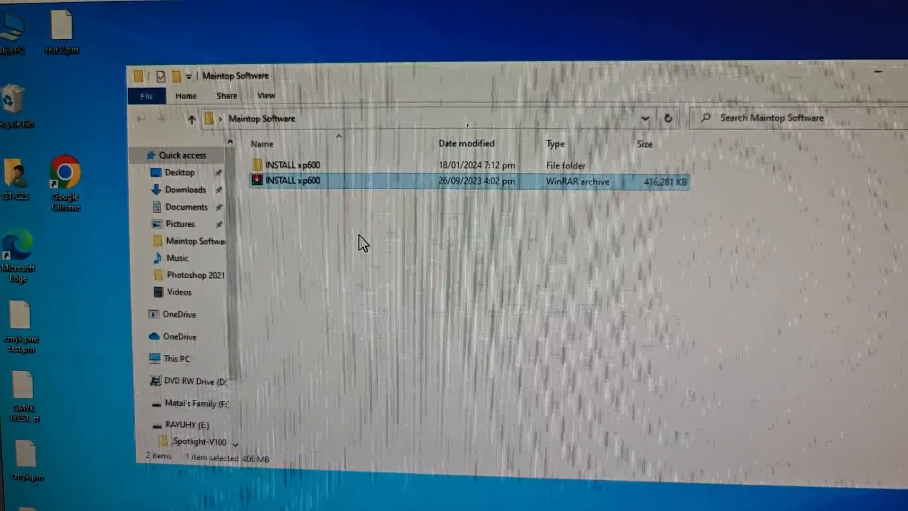
Navigate into INSTALL xp600 > INSTALL and select the INSTALL setup application.
double_click(295, 165)
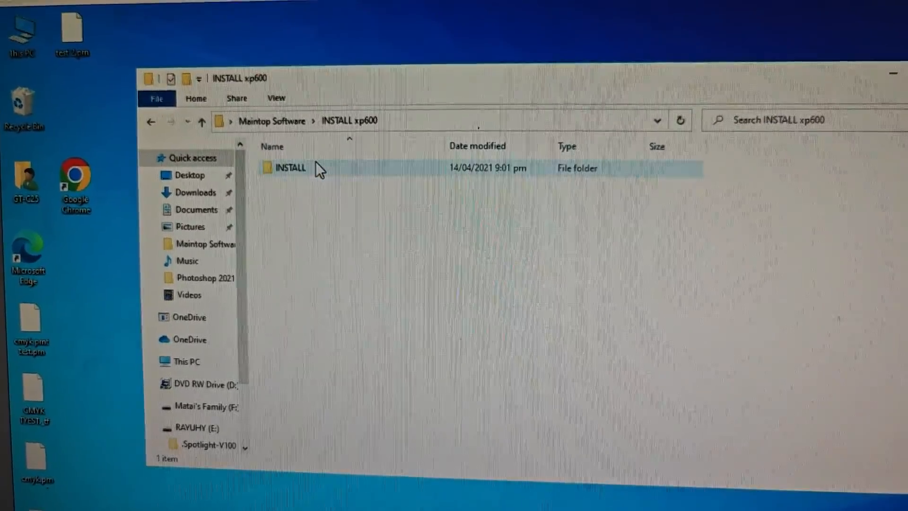
double_click(290, 169)
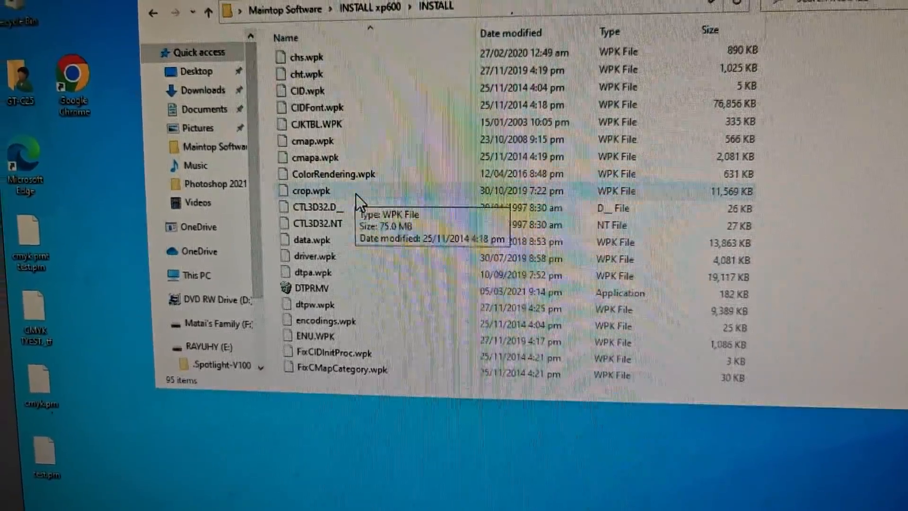
scroll("down", 3)
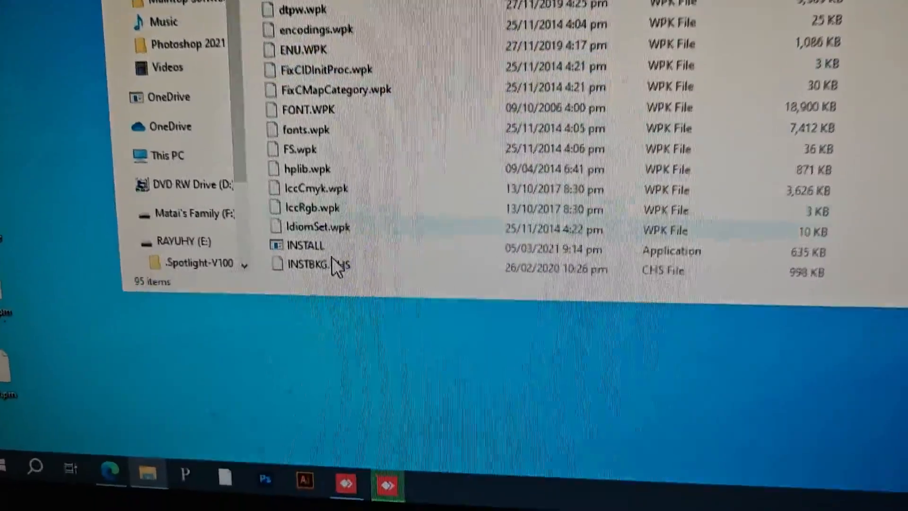
left_click(304, 245)
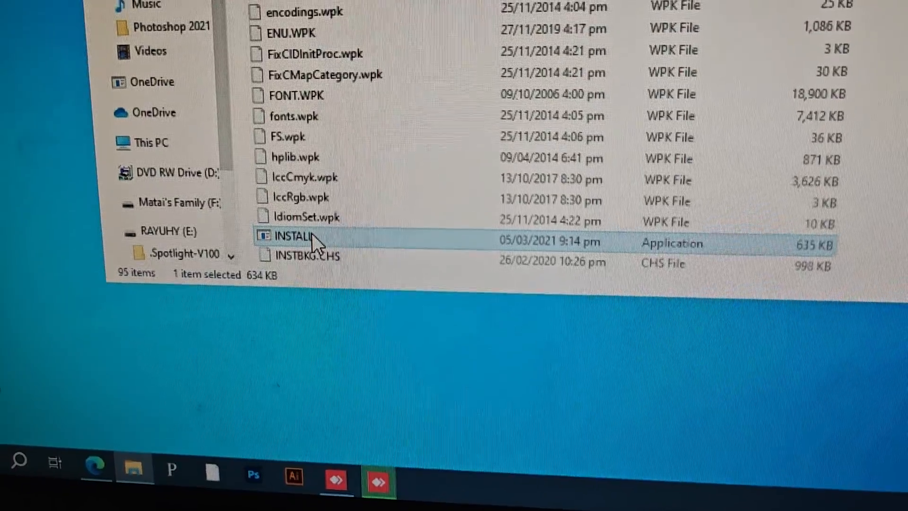
mouse_move(272, 243)
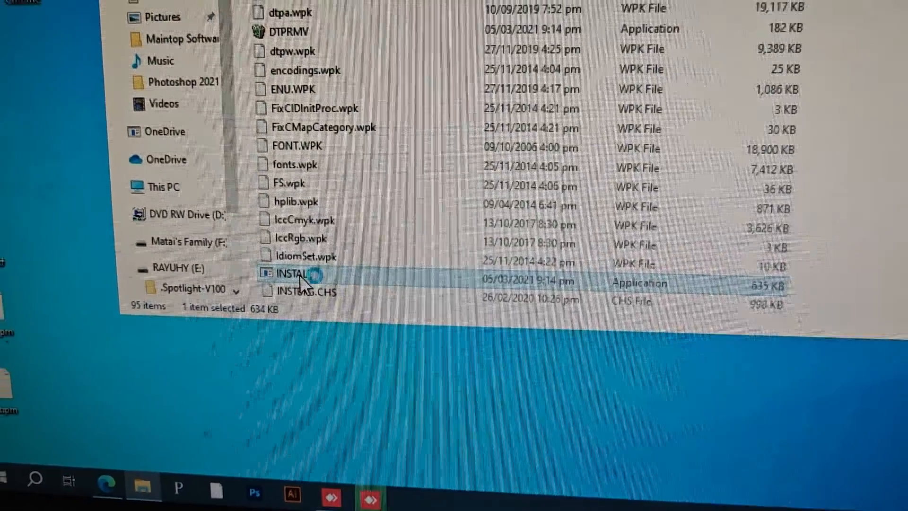
Run INSTALL, accept C:\MainTop as destination, choose Restart later and close the installer.
double_click(286, 274)
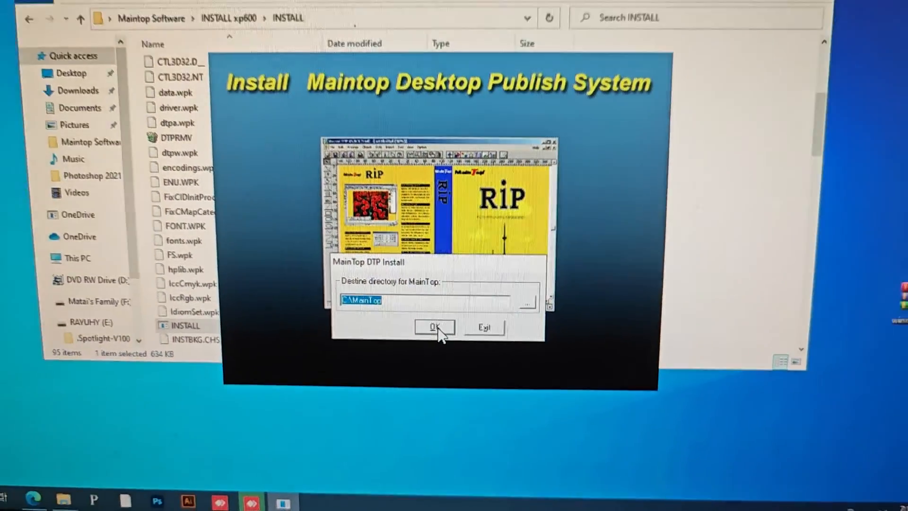
left_click(434, 327)
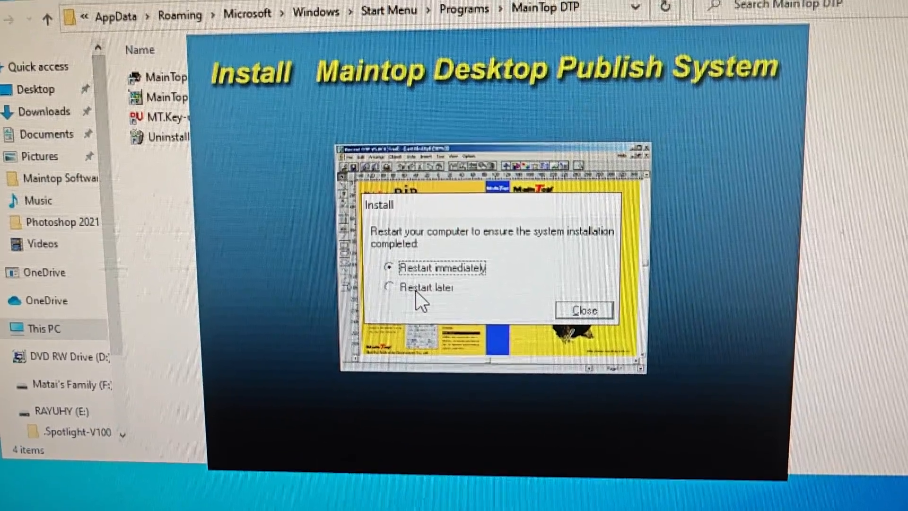
left_click(388, 288)
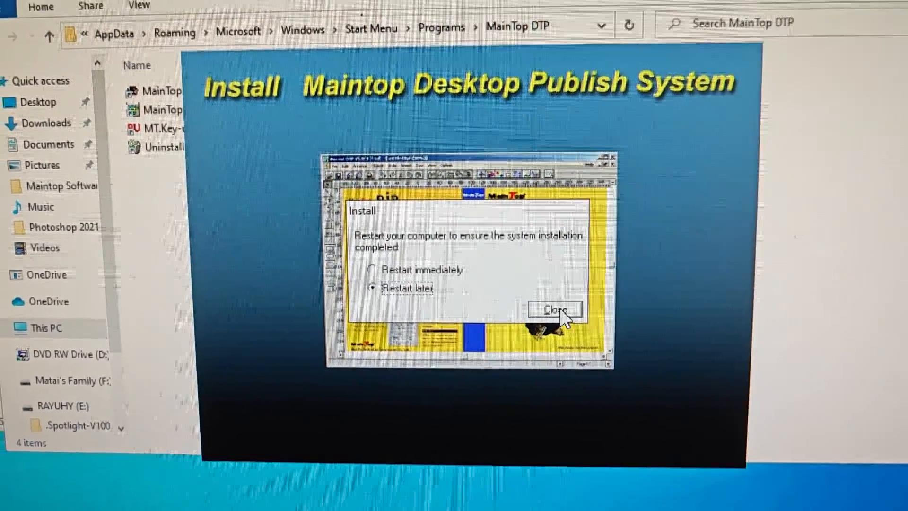
left_click(554, 308)
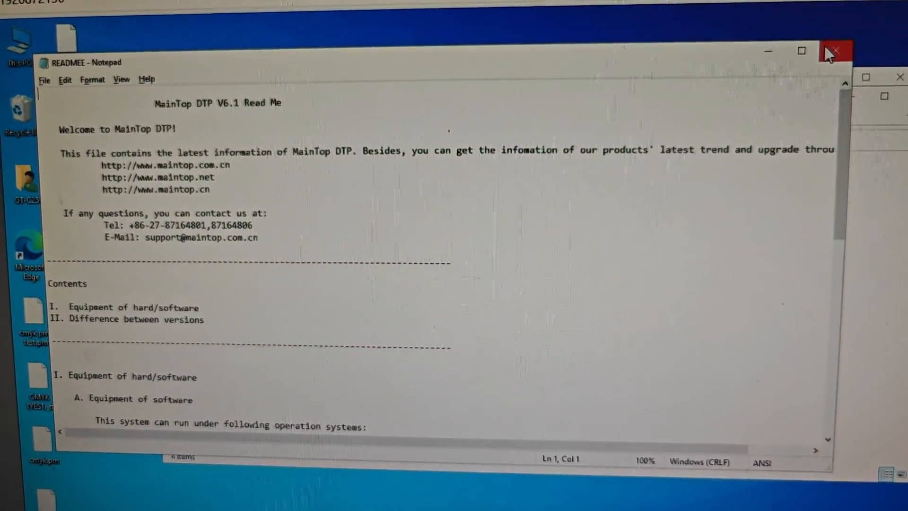
Close the ReadMe and send MainTop and MainTop Print Manager shortcuts to the desktop.
left_click(832, 51)
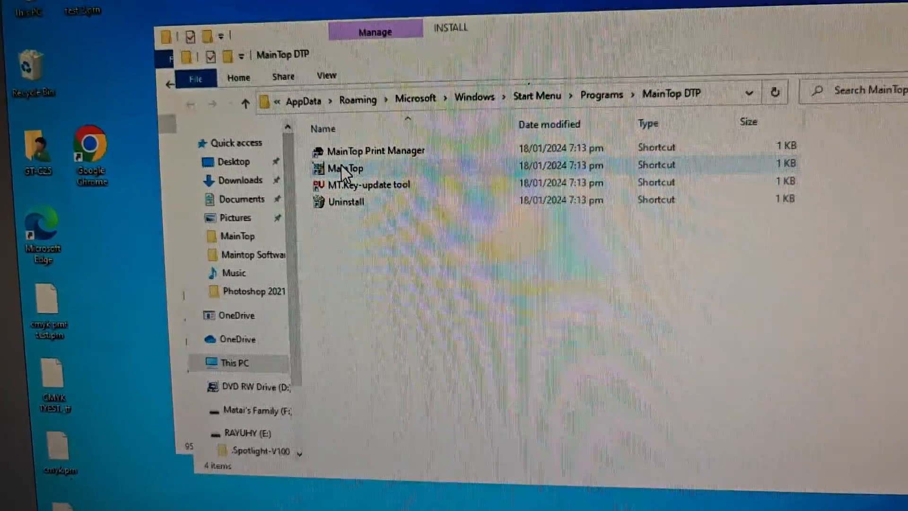
right_click(344, 168)
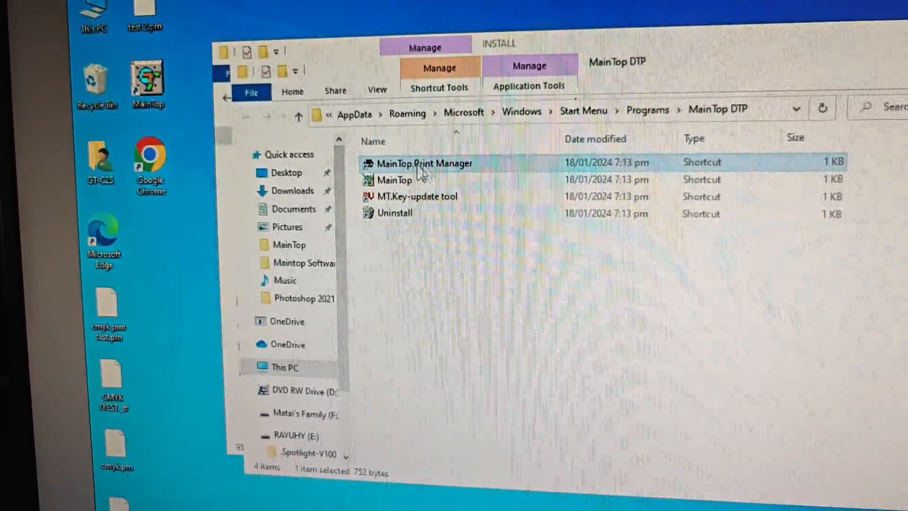
right_click(420, 164)
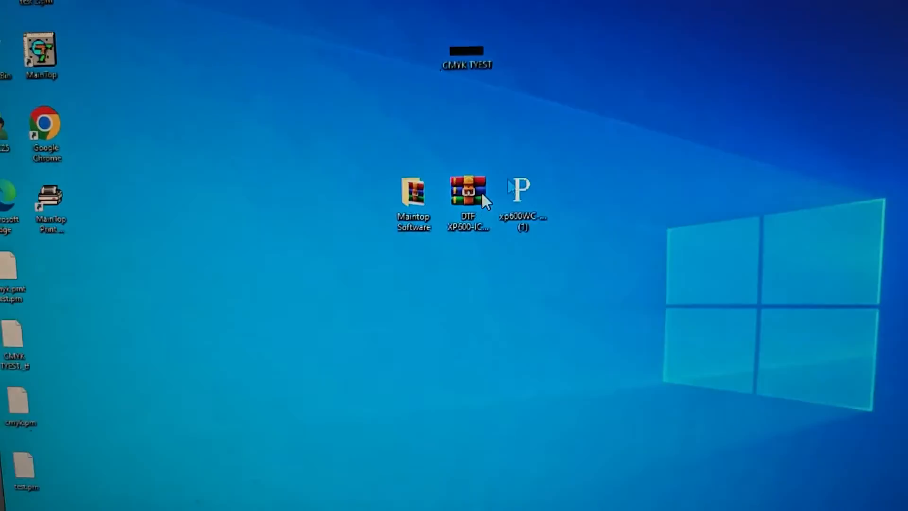
mouse_move(475, 191)
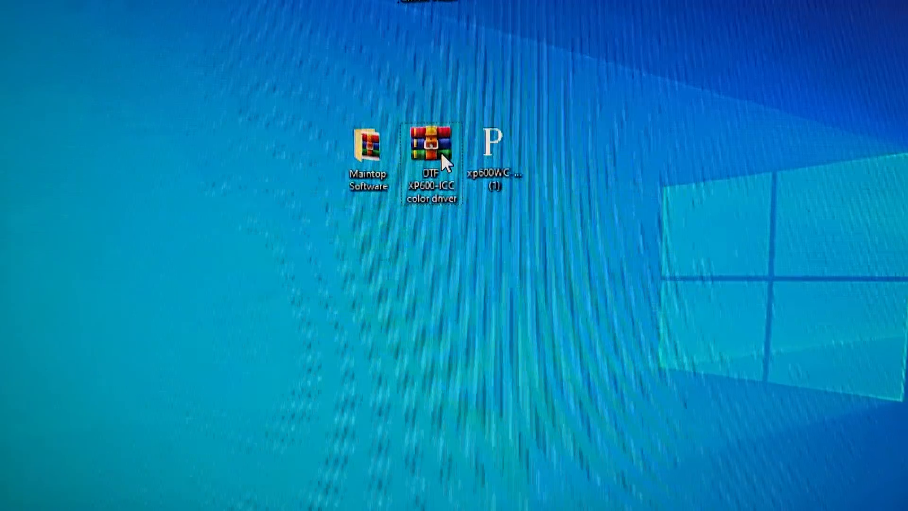
Extract the DTF XP600-ICC color driver archive onto the desktop.
right_click(434, 142)
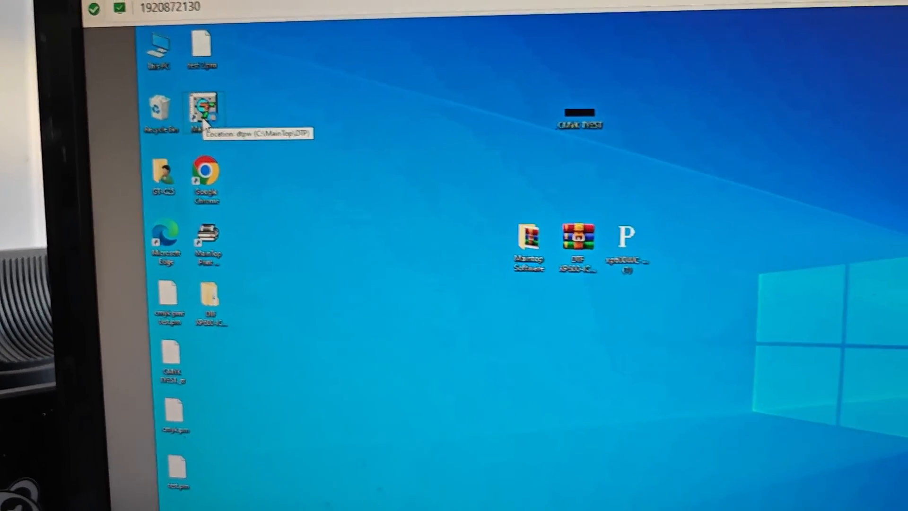
Launch MainTop DTP and bring up File > Printer Setup.
double_click(204, 109)
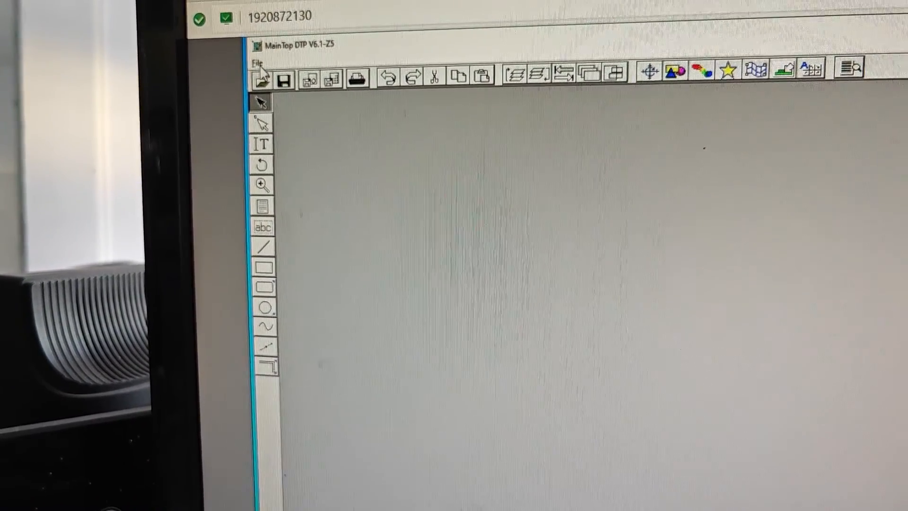
left_click(243, 64)
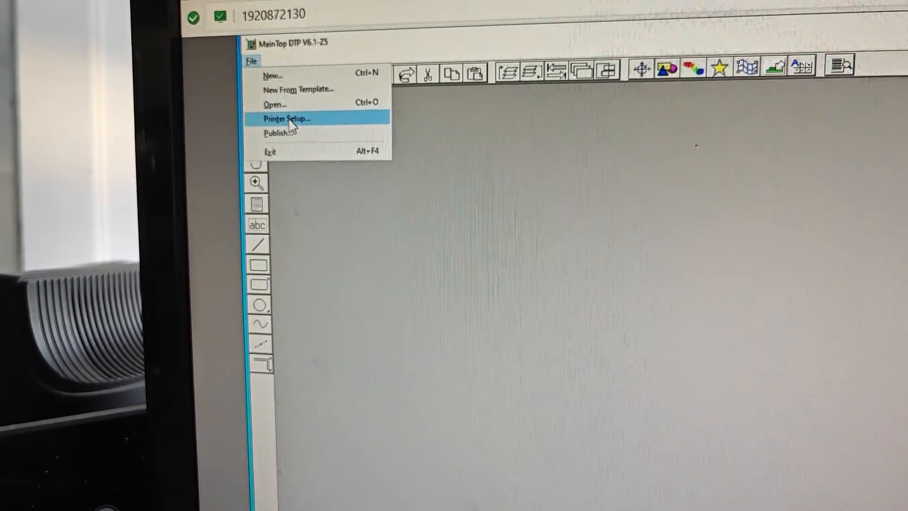
left_click(286, 119)
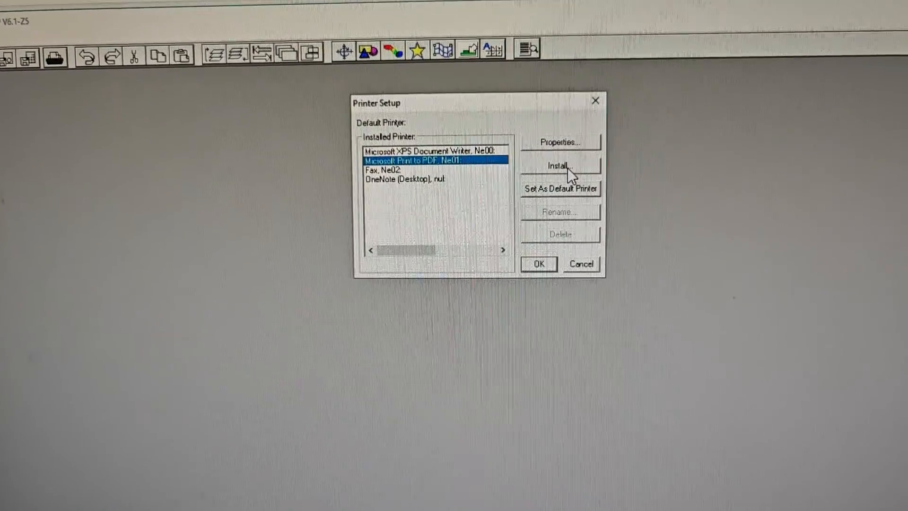
Install the easyjet driver from Desktop > DTF XP600-ICC color driver > DTF ICC and confirm Printer Setup.
left_click(558, 166)
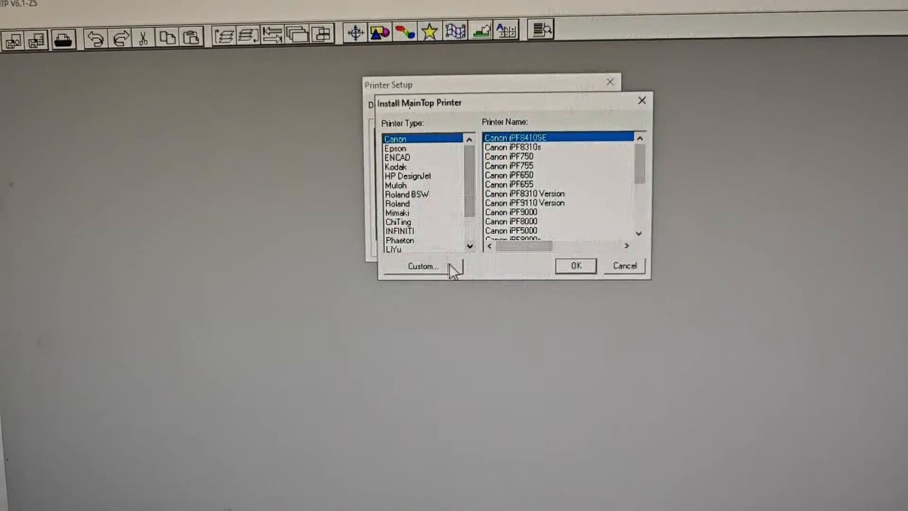
left_click(421, 267)
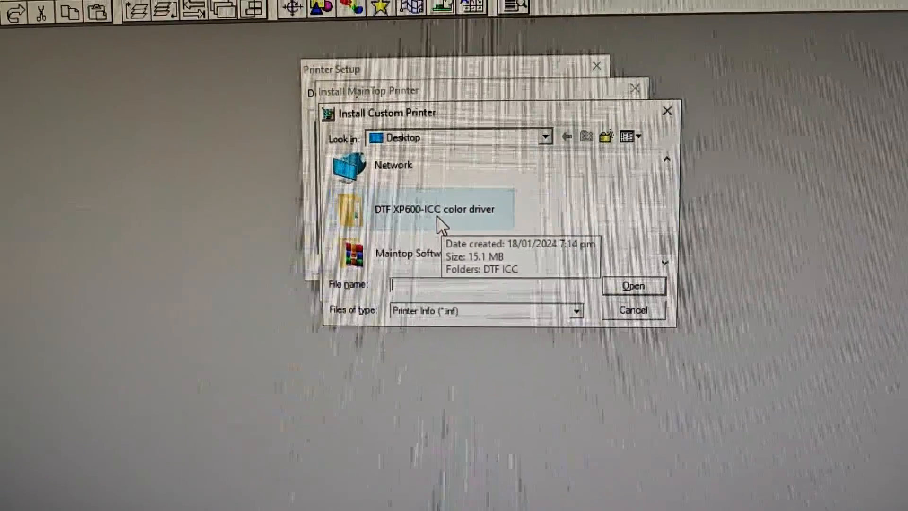
double_click(435, 209)
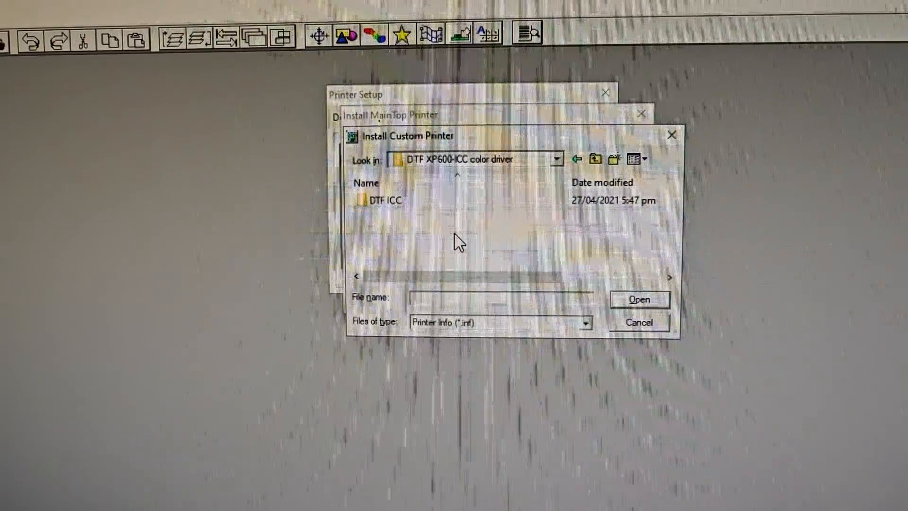
double_click(385, 199)
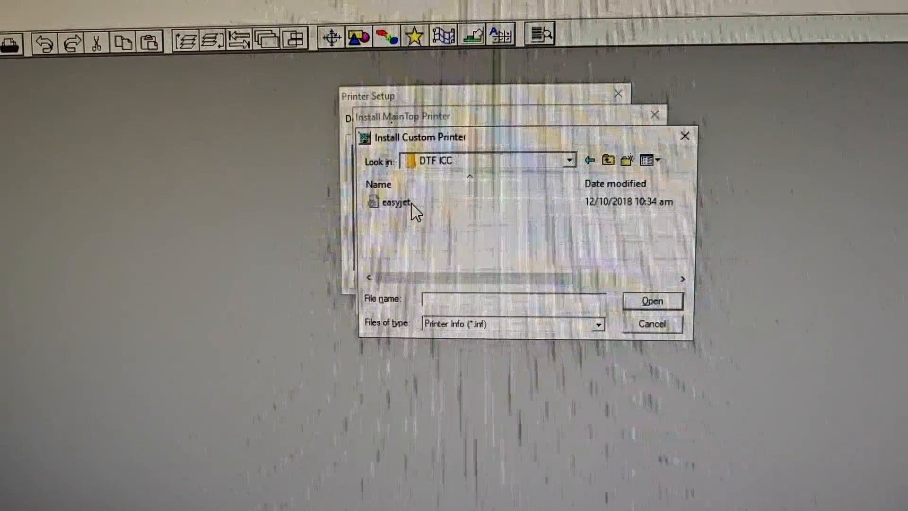
left_click(394, 202)
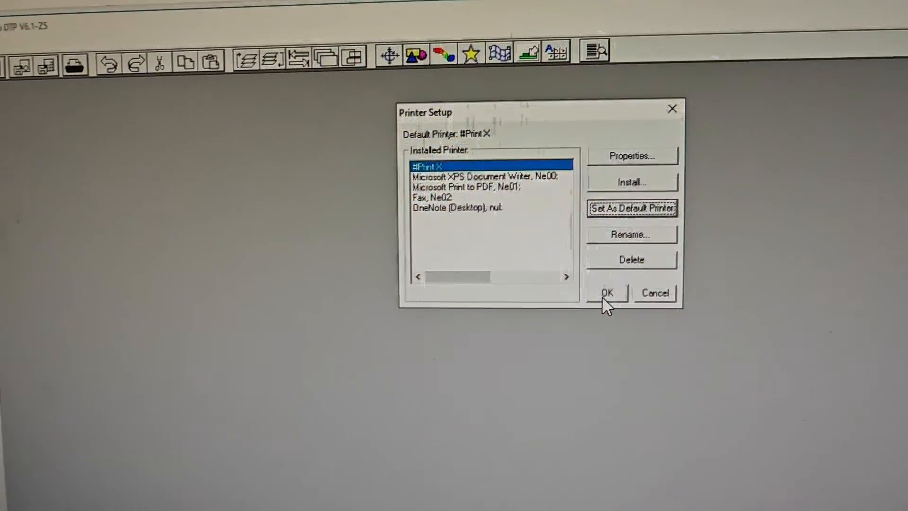
left_click(607, 292)
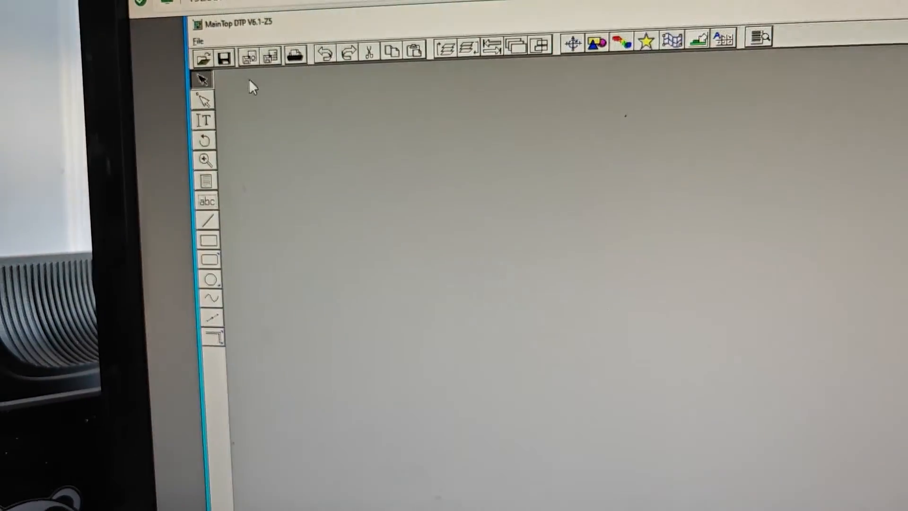
left_click(200, 40)
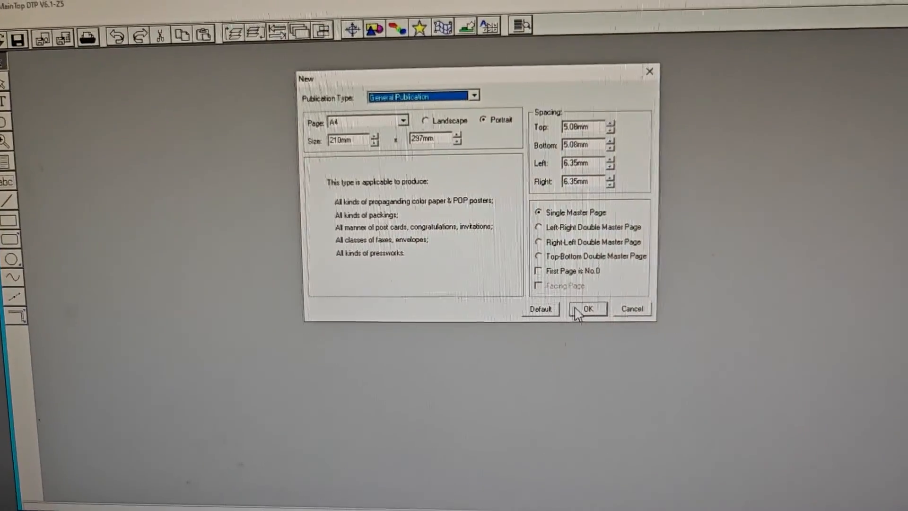
Confirm a new General Publication at A4 portrait.
left_click(586, 308)
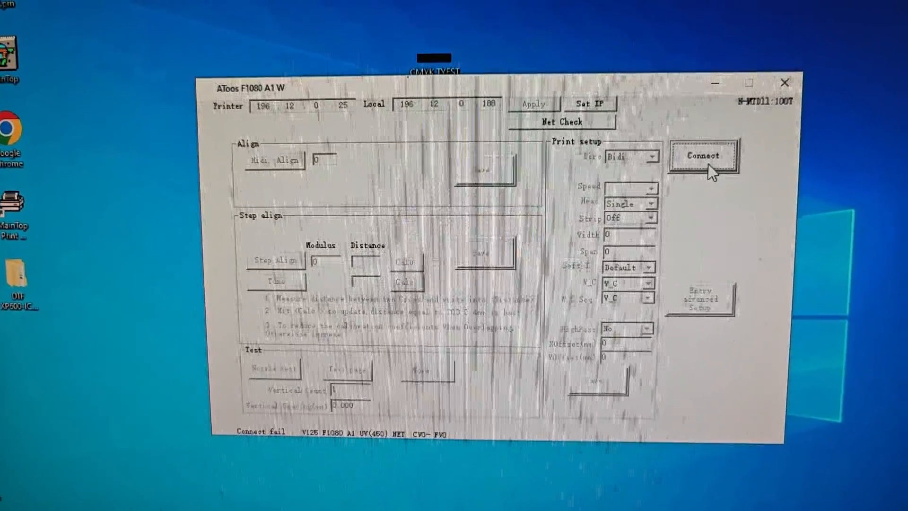
Connect to the printer at 196.12.0.25 and bring up the Maintenance panel.
left_click(704, 155)
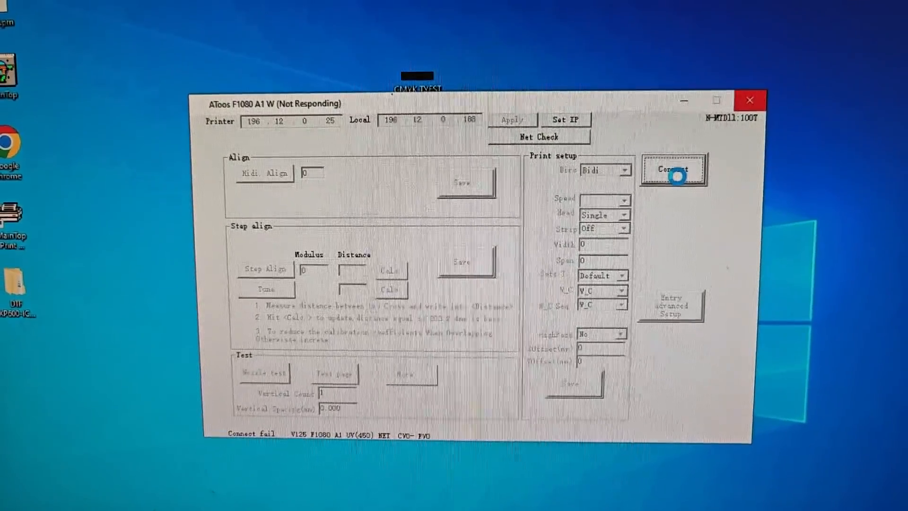
left_click(672, 169)
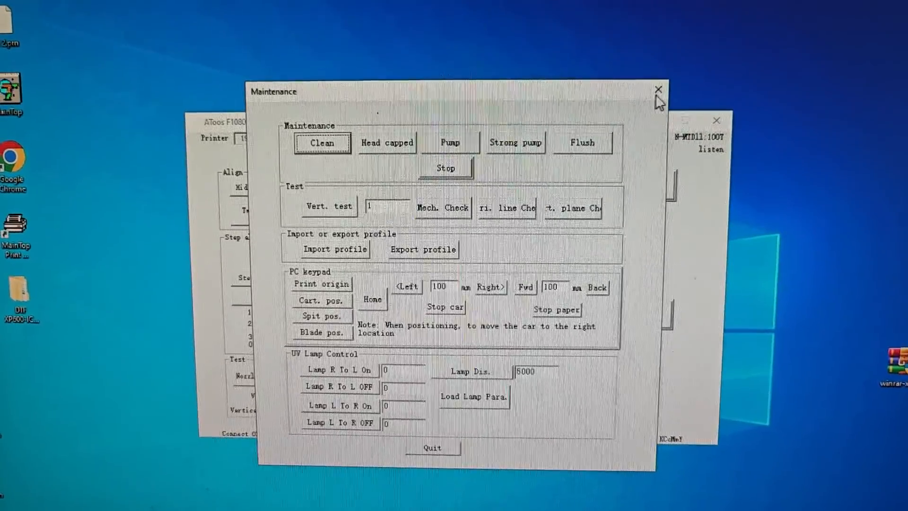
Close the printer Maintenance panel and reach the Network and Sharing Center via Network and Internet.
left_click(659, 90)
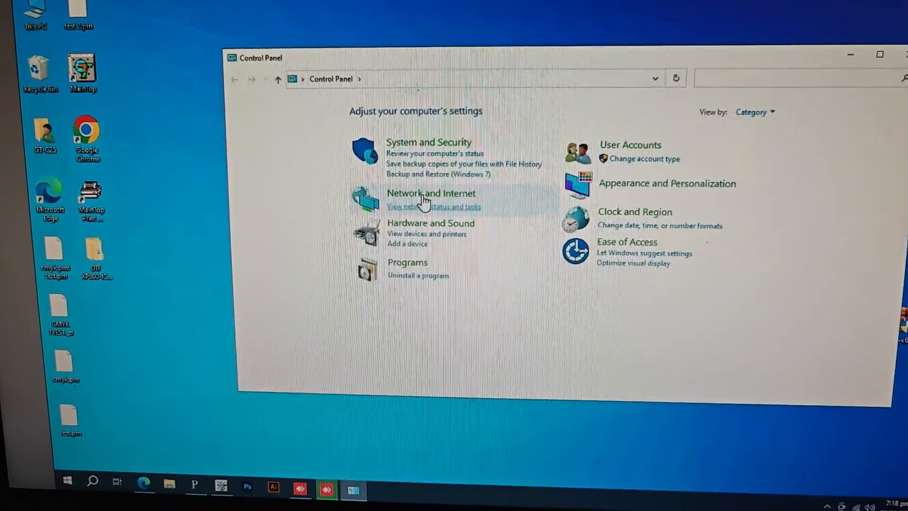
left_click(431, 192)
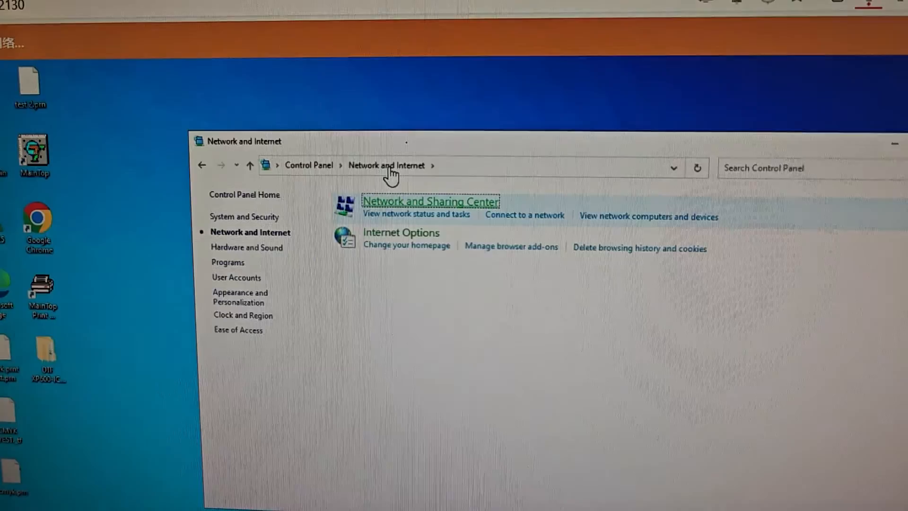
left_click(429, 201)
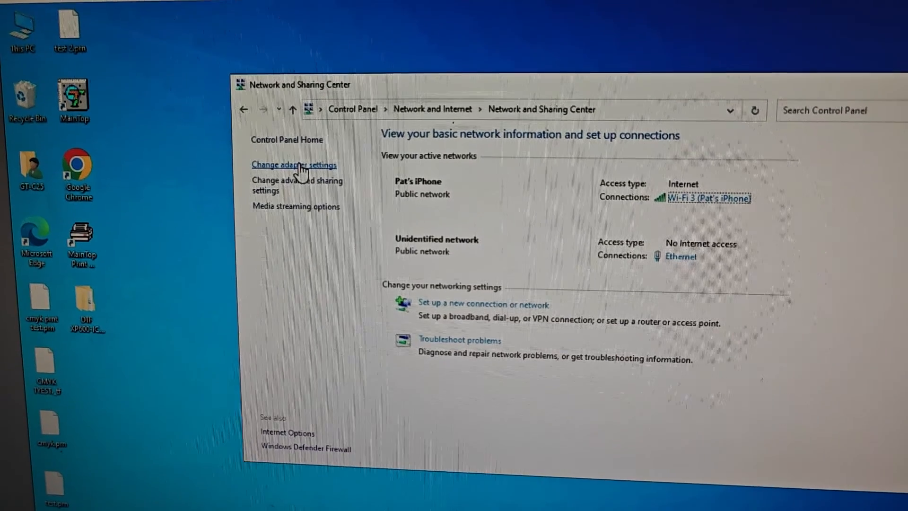
Give the Ethernet adapter's IPv4 a fixed address 196.12.0.188 with subnet mask 255.255.255.0.
left_click(293, 165)
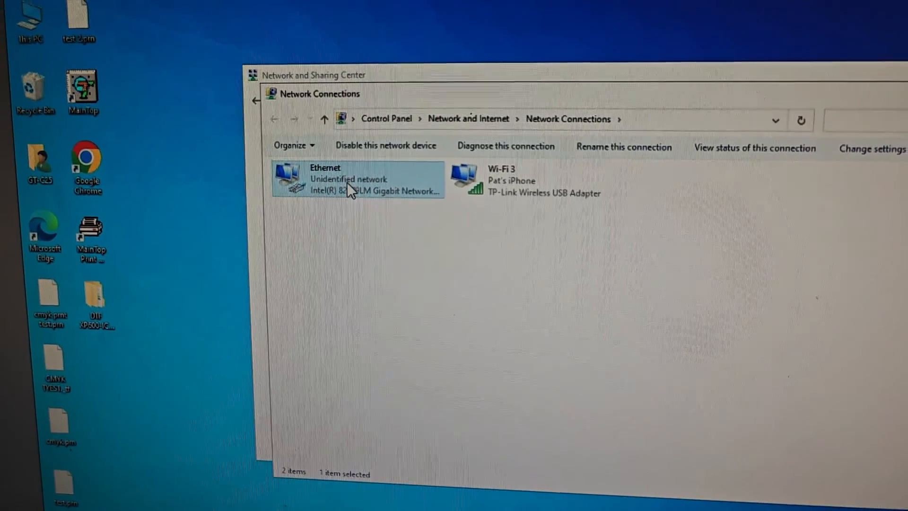
mouse_move(347, 188)
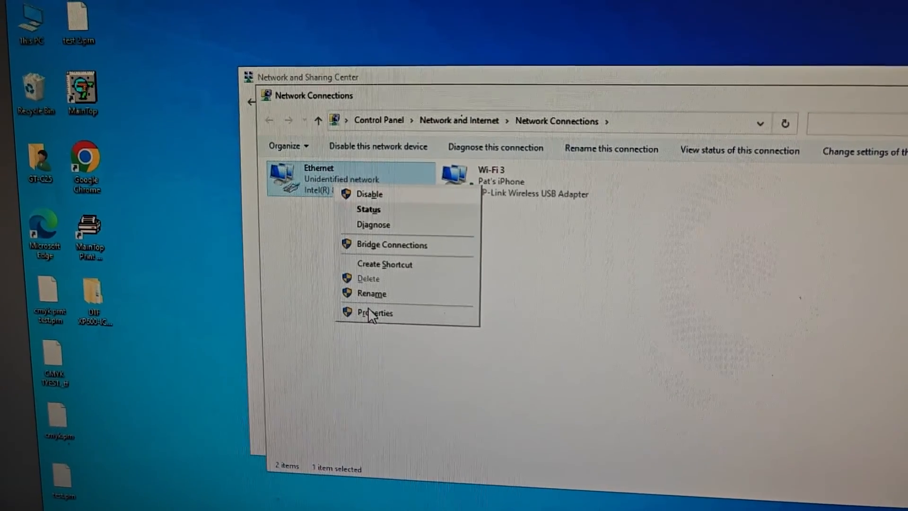
left_click(375, 313)
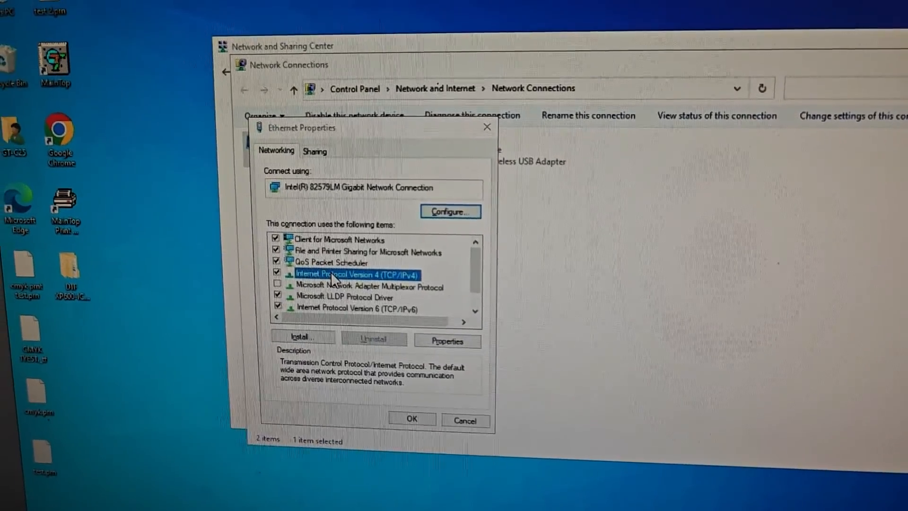
left_click(446, 341)
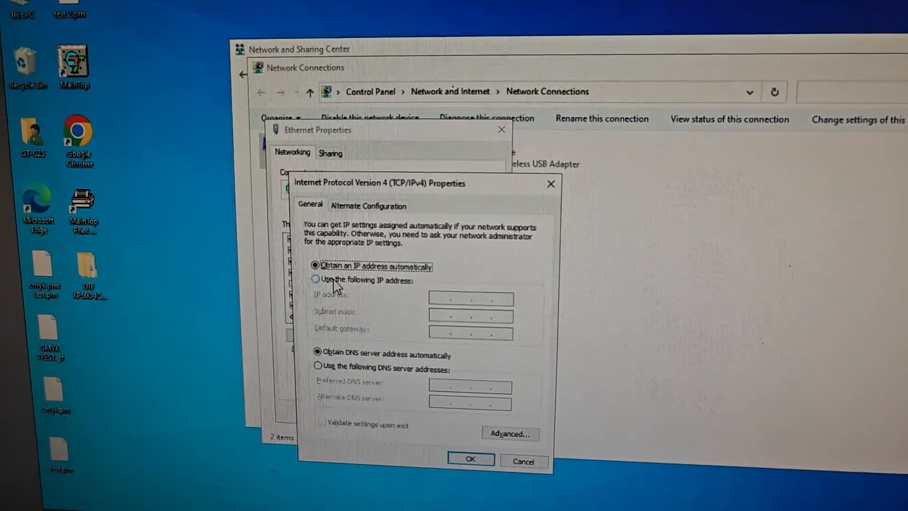
left_click(314, 279)
type("192.12.0.")
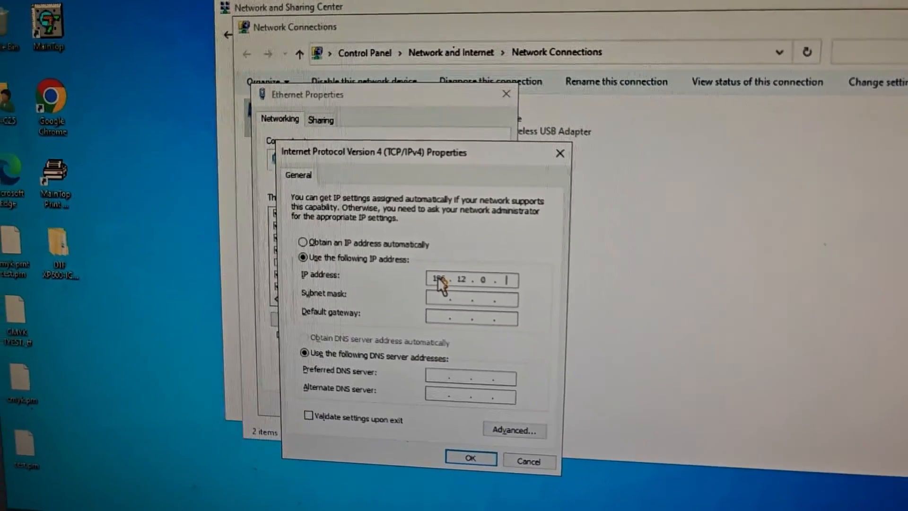
type("188")
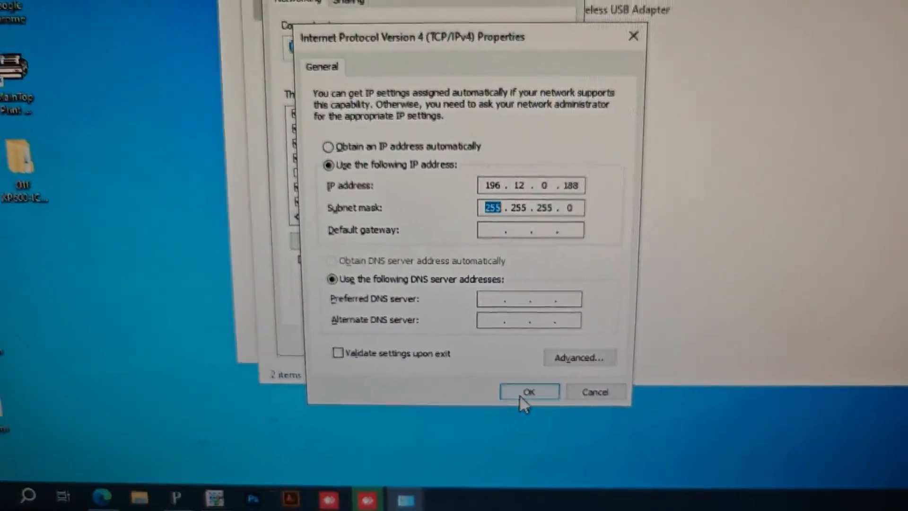
Confirm the static IP and adapter properties so ATOOS F1080 shows Connect OK to printer 196.12.0.25.
left_click(527, 392)
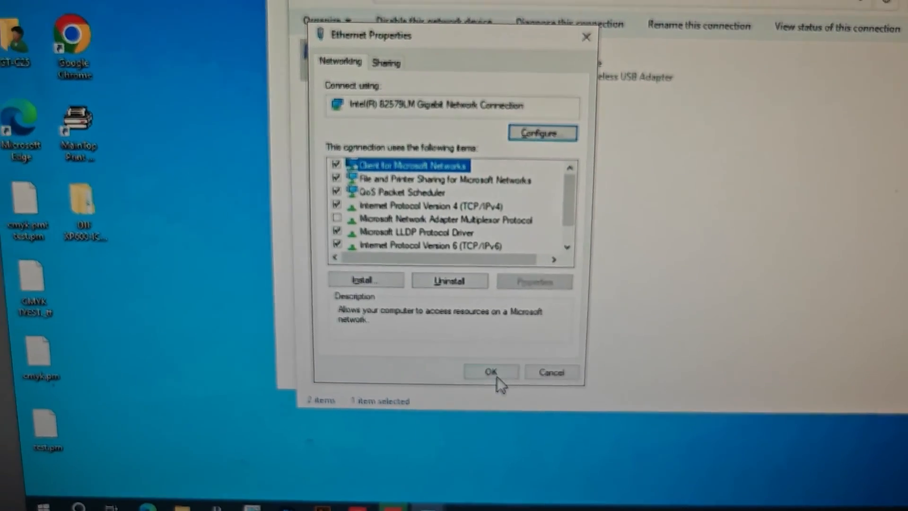
left_click(491, 372)
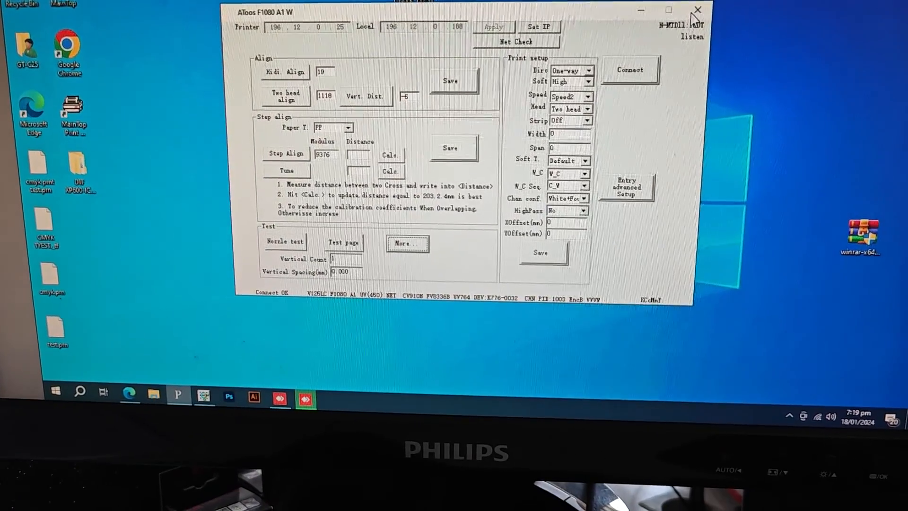
Close ATOOS F1080 and launch MainTop DTP to reach the Import Graph File dialog.
left_click(697, 10)
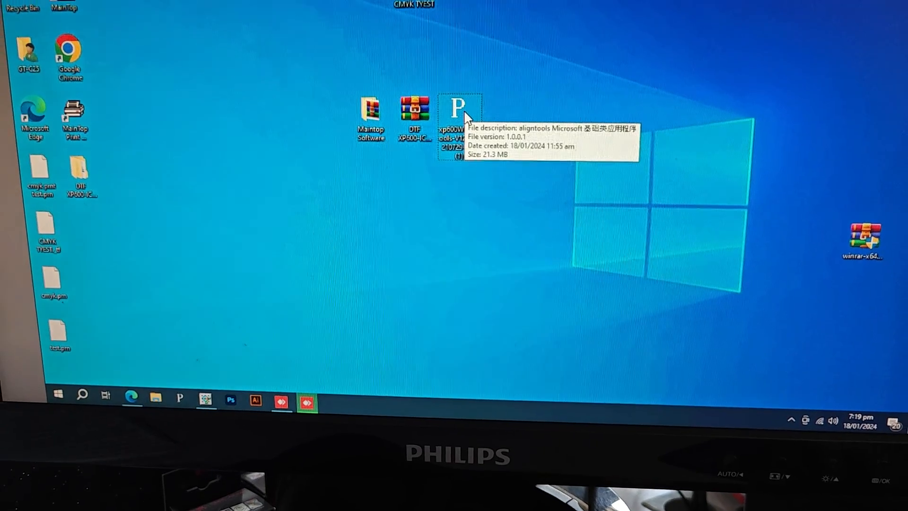
double_click(460, 109)
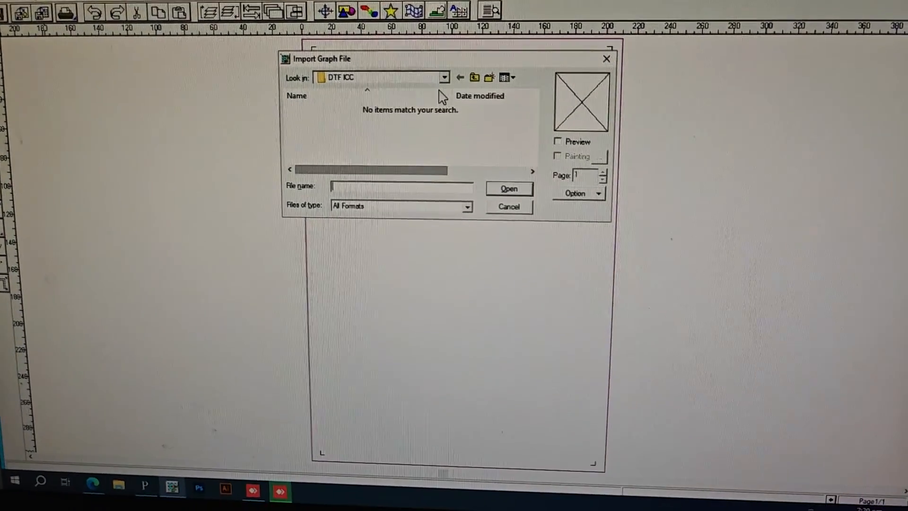
Browse to the RAYUHY (E:) drive, import CMYK TYEST and accept the Import Picture Setting defaults.
left_click(444, 76)
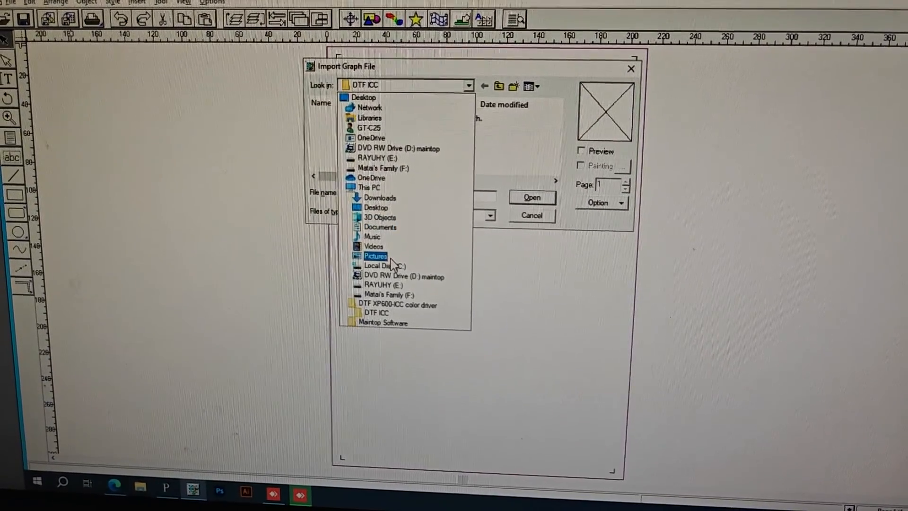
left_click(375, 256)
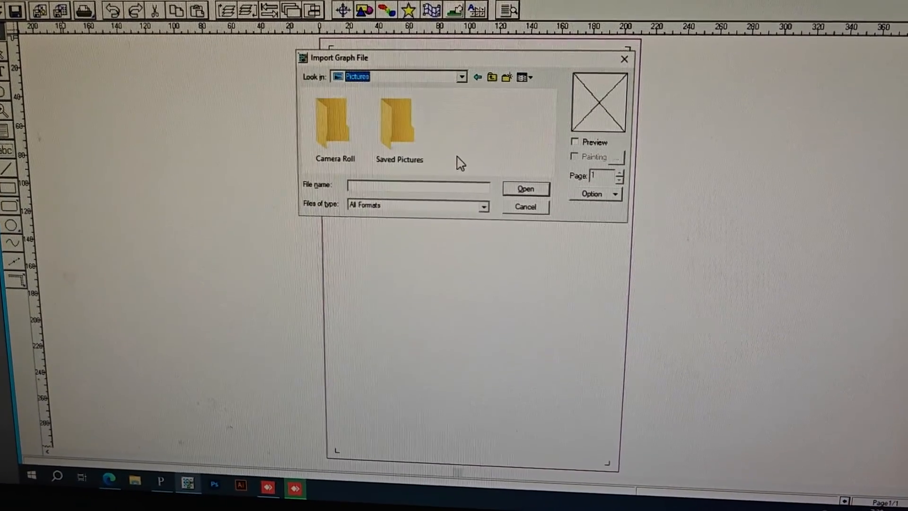
left_click(462, 77)
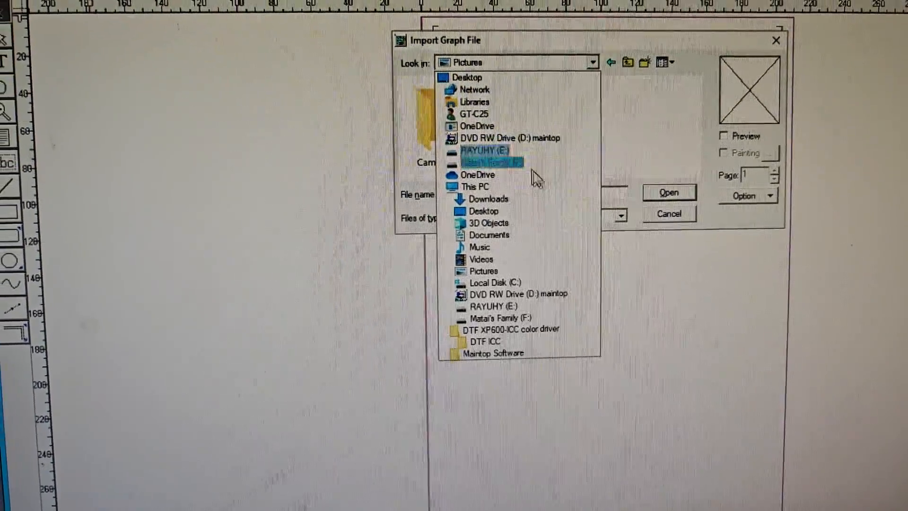
left_click(486, 150)
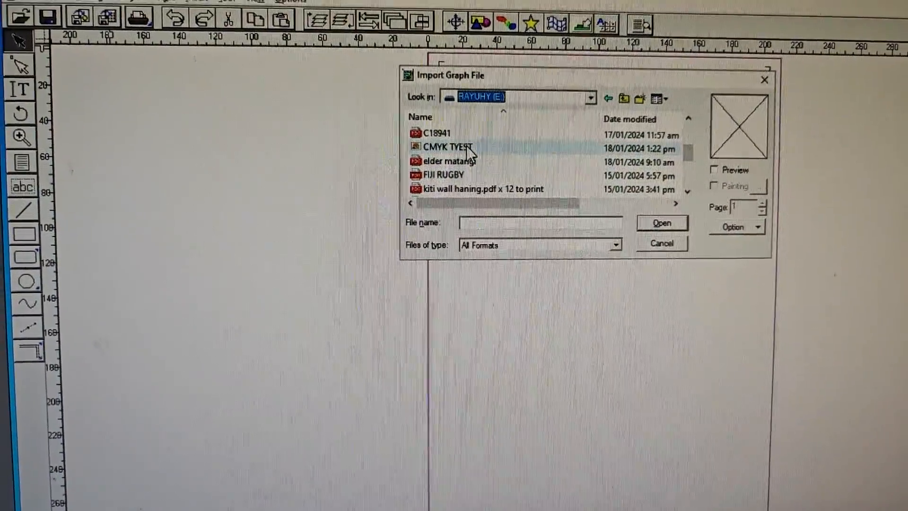
left_click(446, 141)
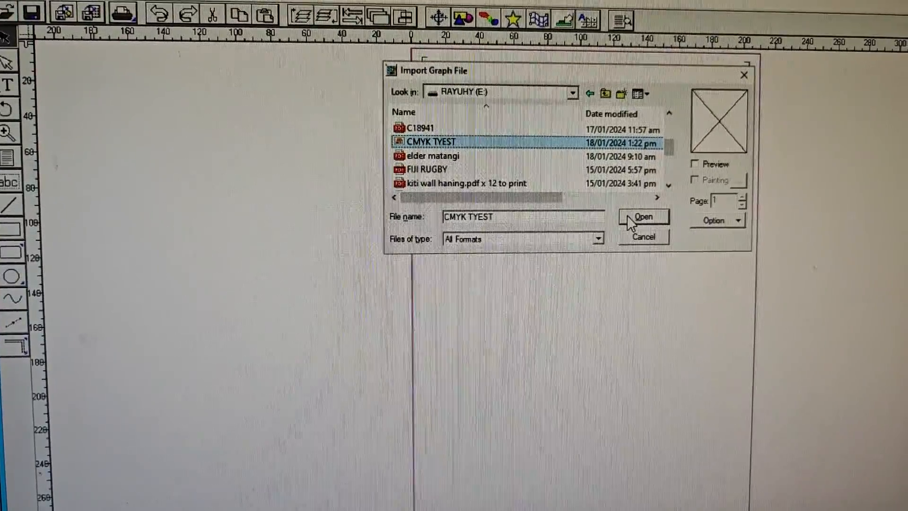
left_click(641, 216)
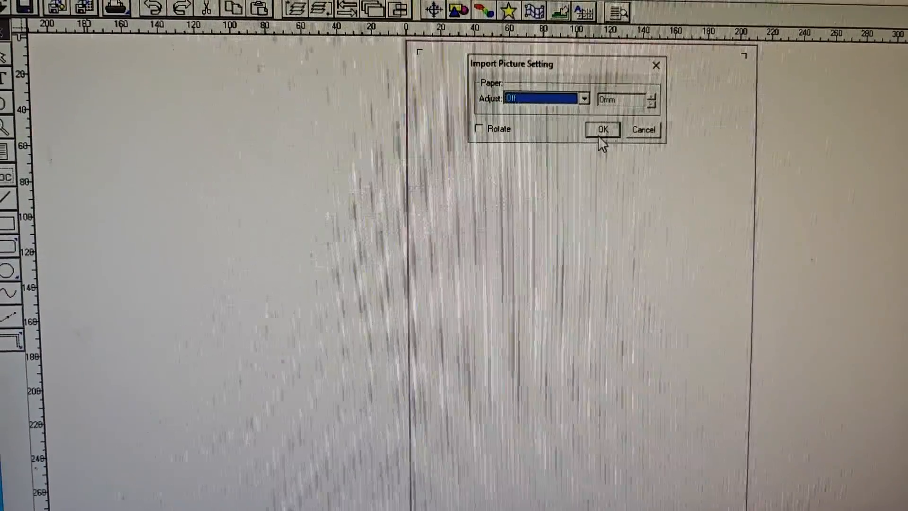
left_click(603, 129)
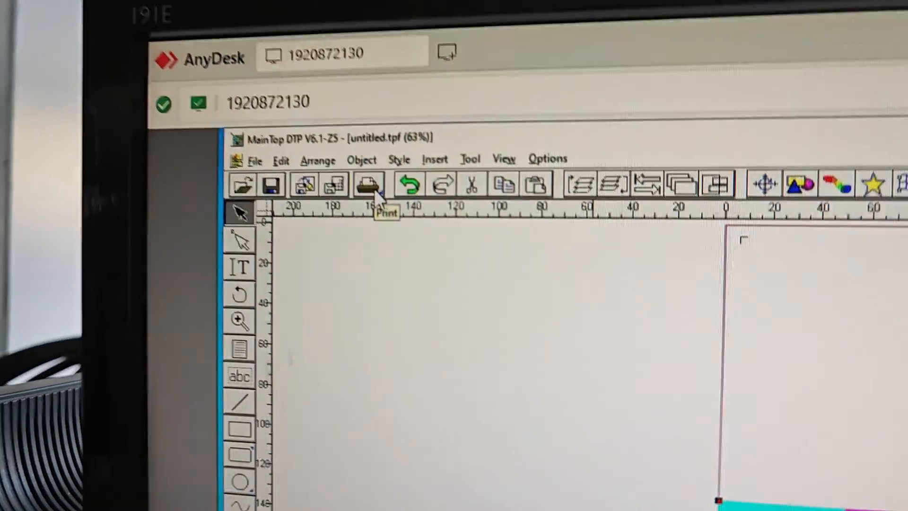
Set printer properties to V360x2160dpi with White Ink Setting accepted, then send the page to print.
left_click(368, 184)
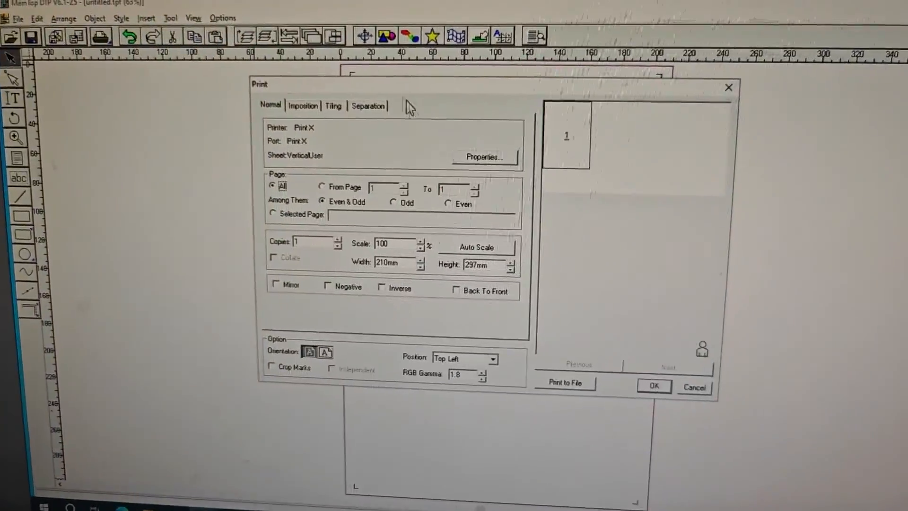
left_click(484, 157)
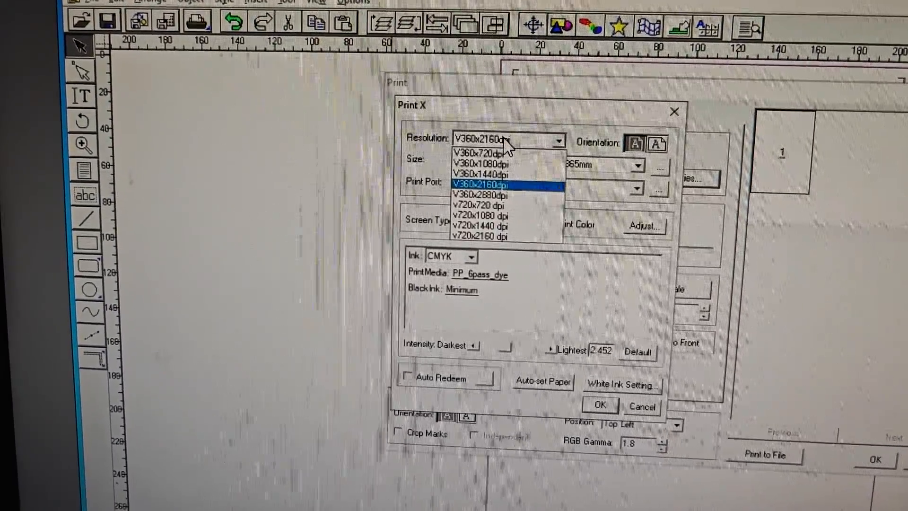
left_click(480, 184)
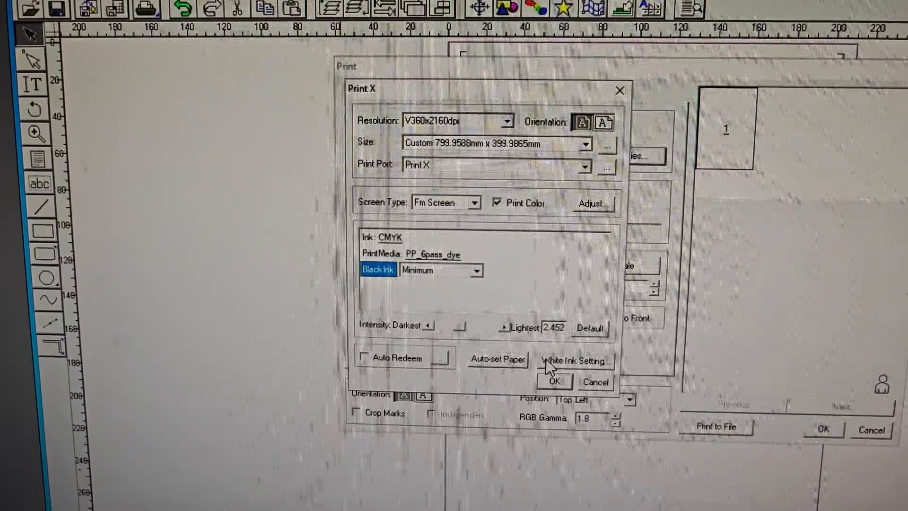
left_click(575, 360)
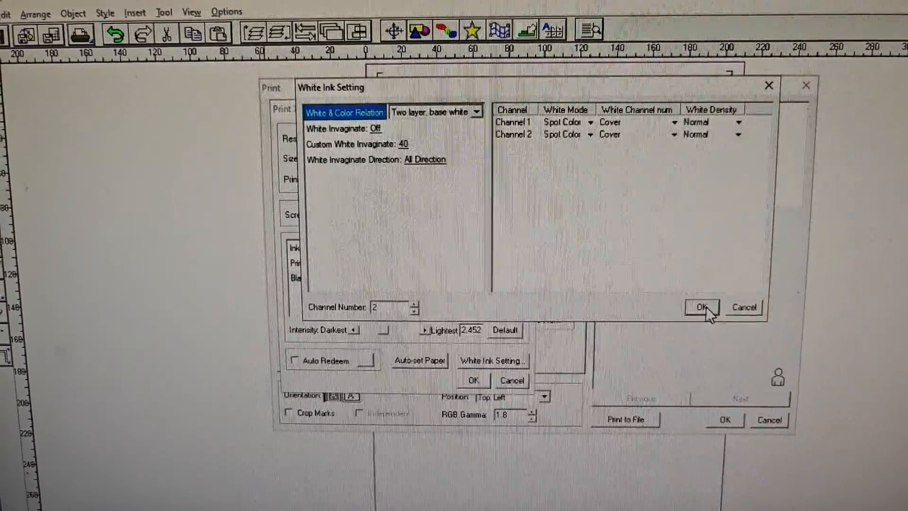
left_click(702, 306)
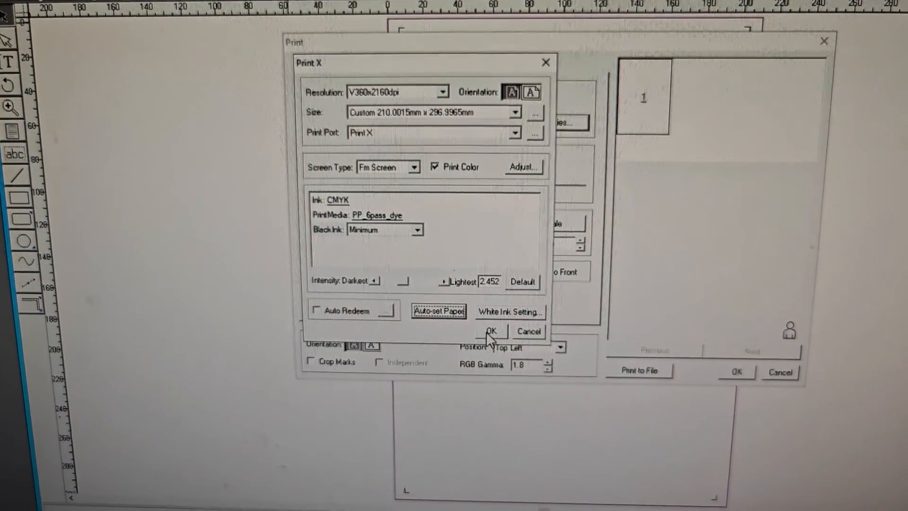
left_click(491, 331)
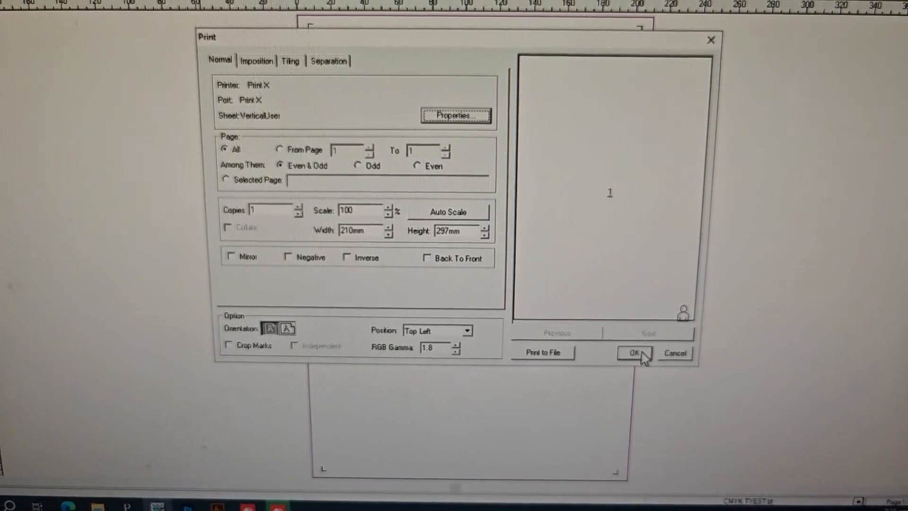
left_click(632, 353)
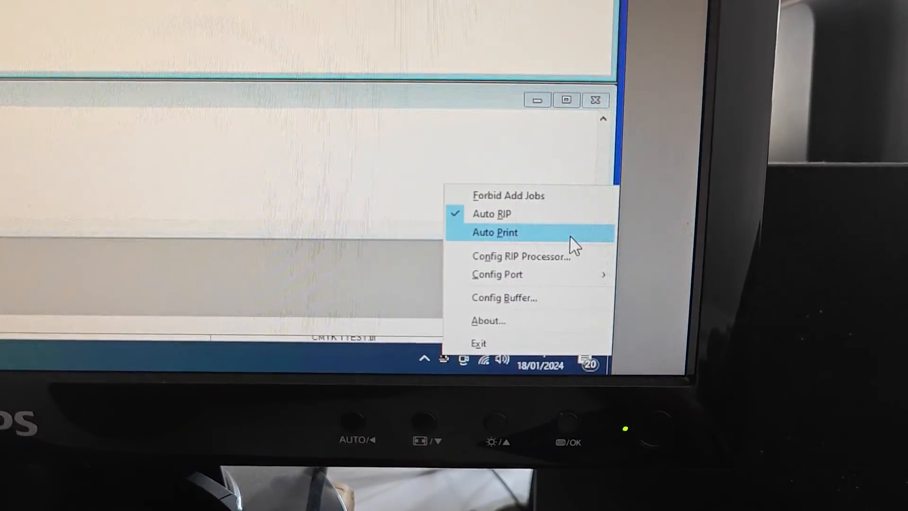
Toggle Auto Print on the RIP tray icon so untitled.tpf waits in the job list.
left_click(493, 232)
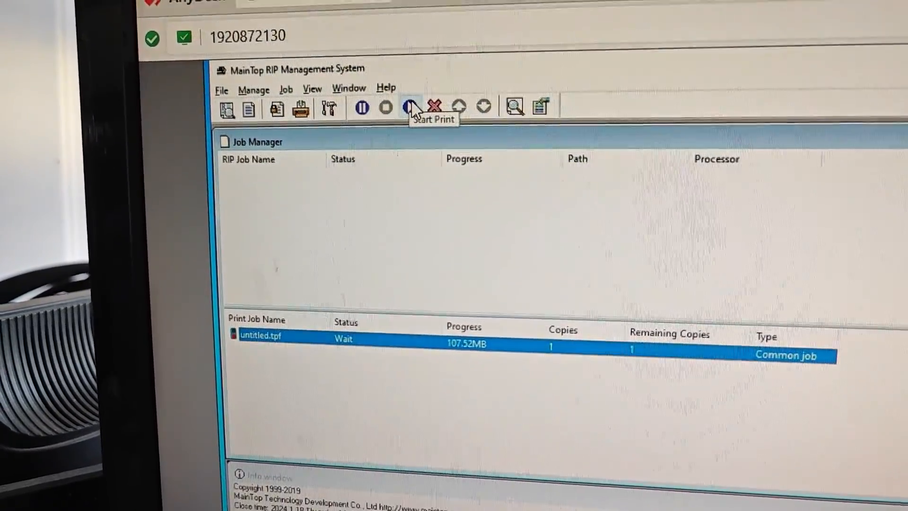
Start printing the waiting untitled.tpf job with the Start Print button.
left_click(411, 108)
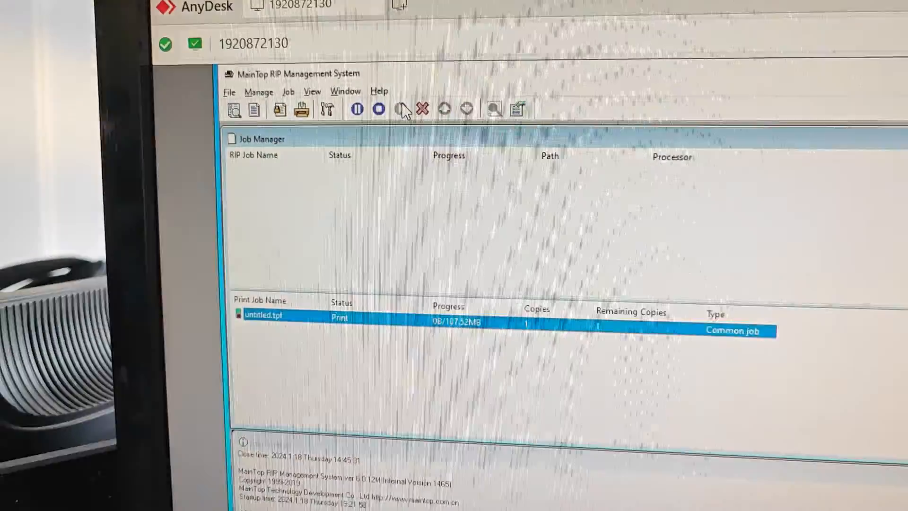